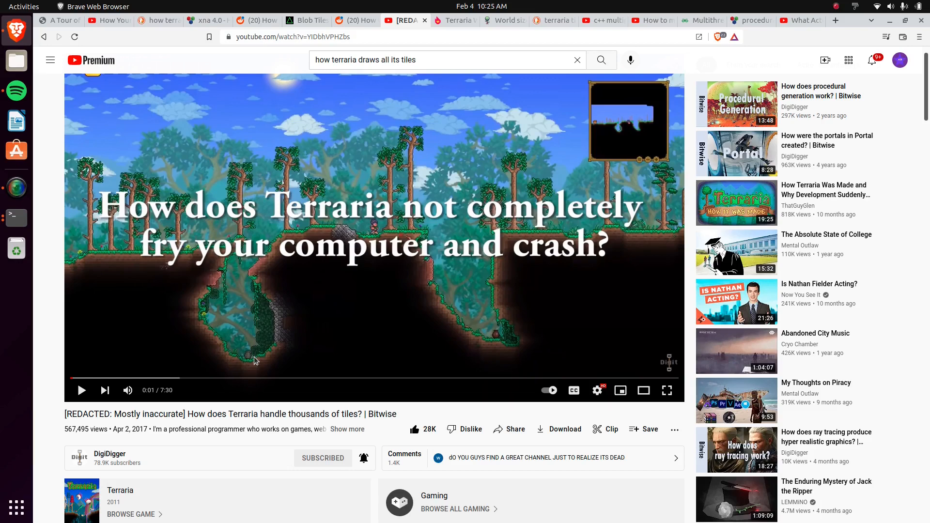
mouse_move(287, 371)
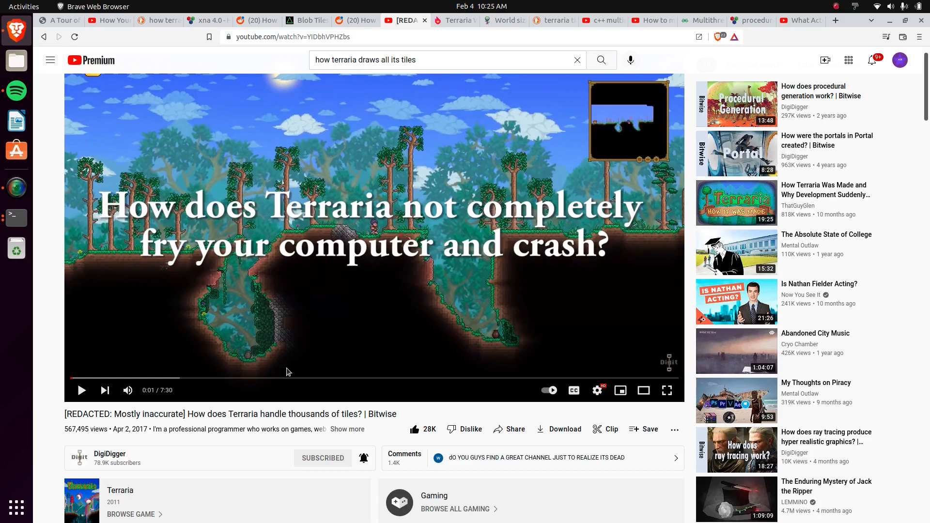
mouse_move(57, 450)
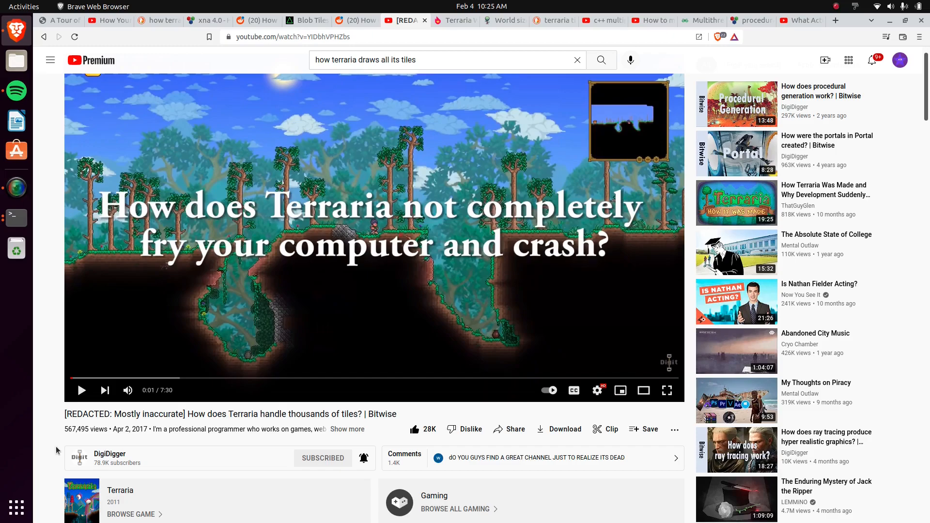
Scroll the video page down to the pinned corrections comment, then back up toward the player.
scroll("down", 3)
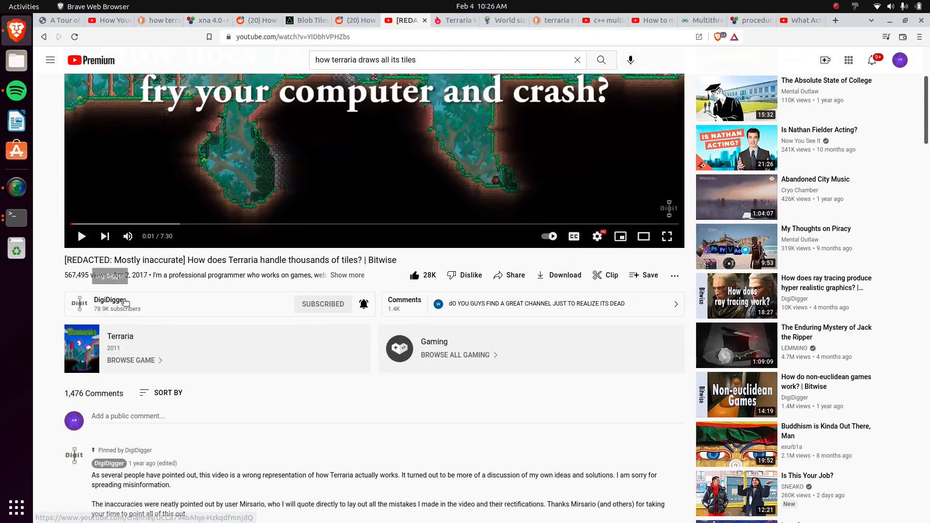
mouse_move(52, 286)
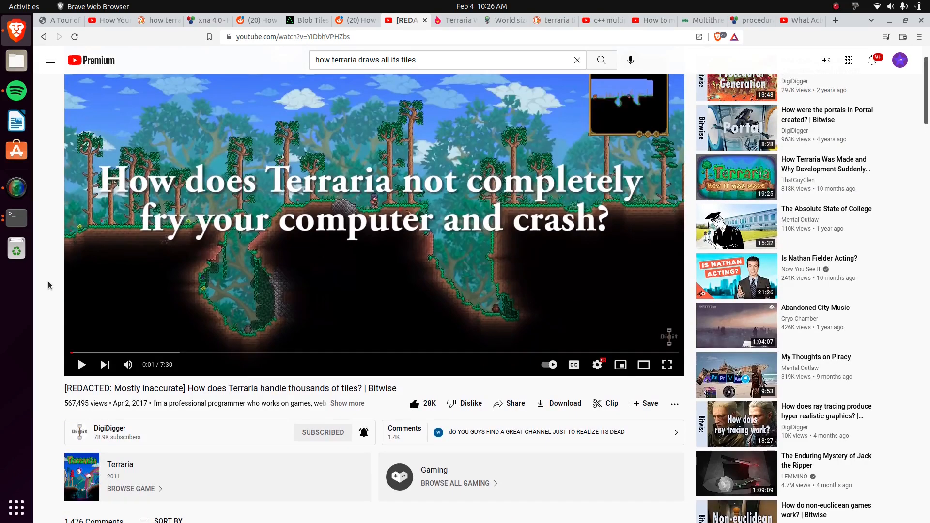
mouse_move(63, 319)
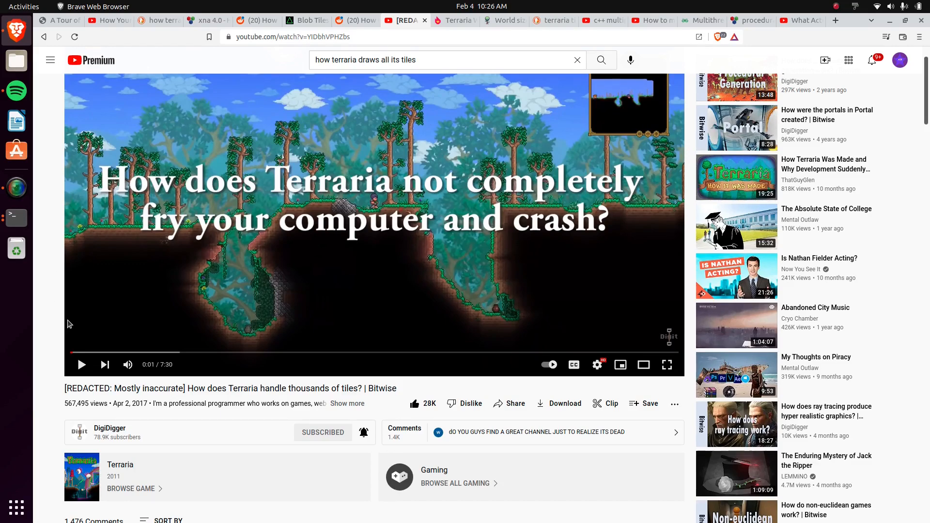
mouse_move(56, 318)
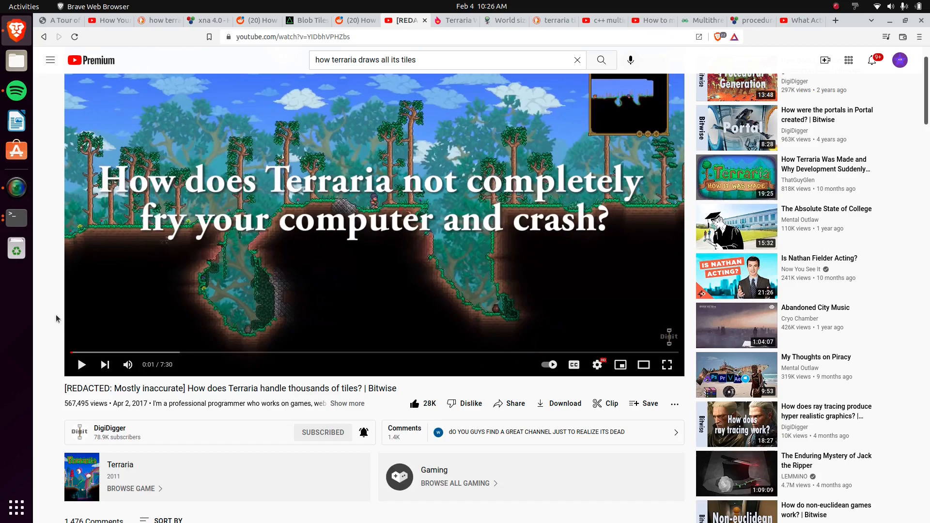
scroll("down", 3)
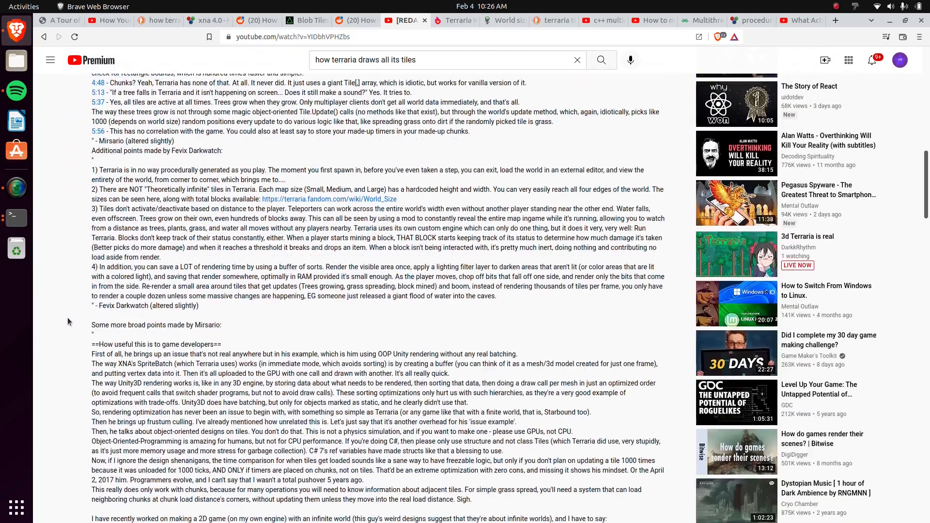
scroll("up", 3)
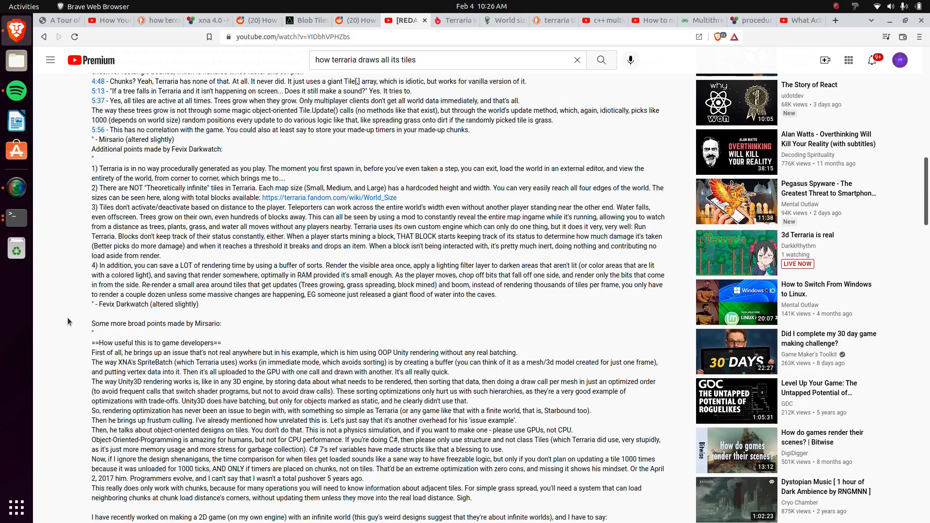
scroll("up", 3)
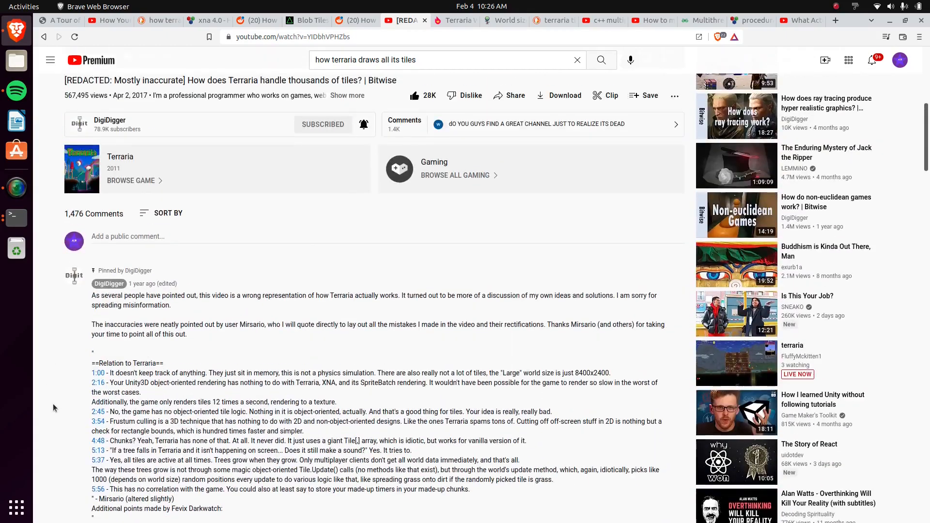
scroll("up", 3)
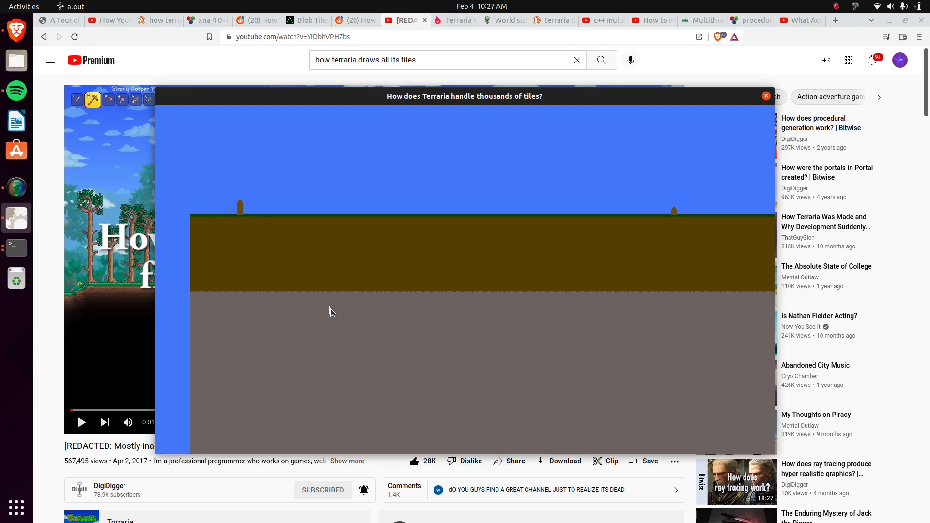
Show the World size dimensions table on the Terraria Wiki, then move to the tConfig World Basics page.
left_click(504, 19)
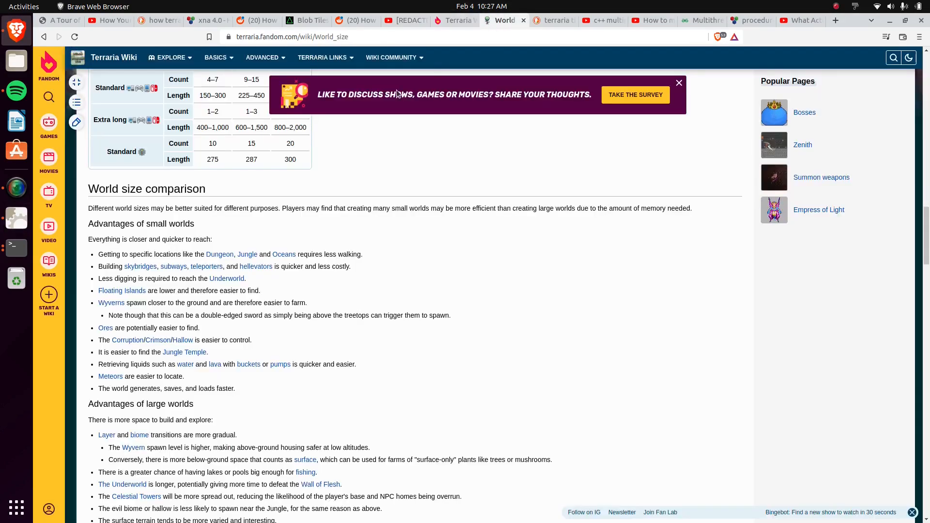
scroll("up", 3)
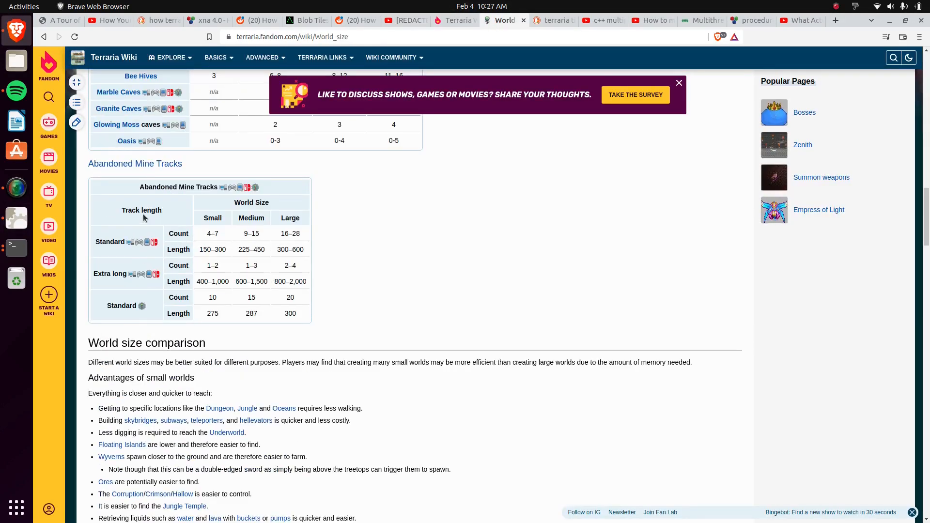
scroll("up", 3)
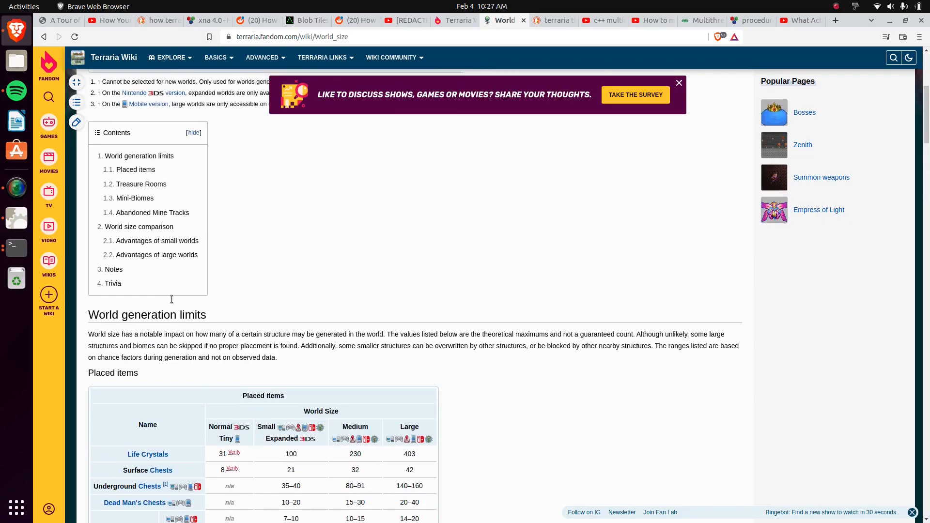
scroll("up", 3)
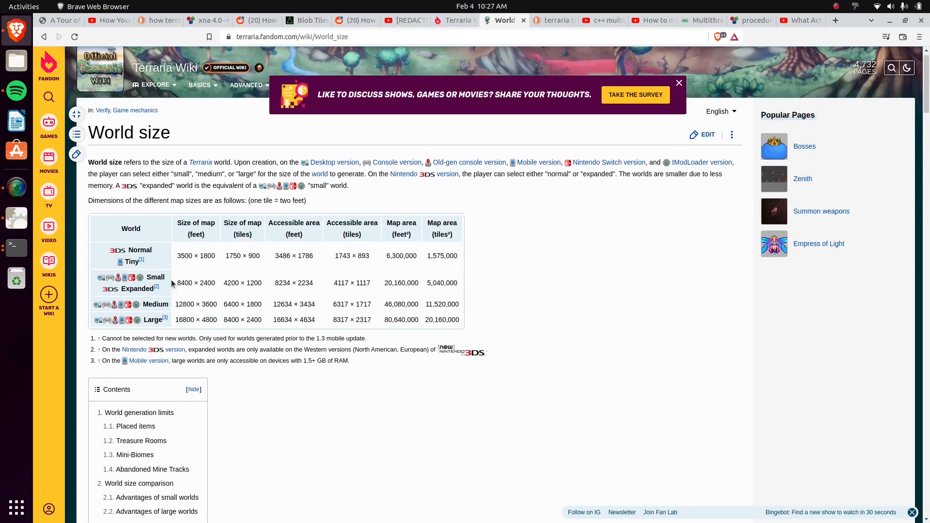
mouse_move(181, 329)
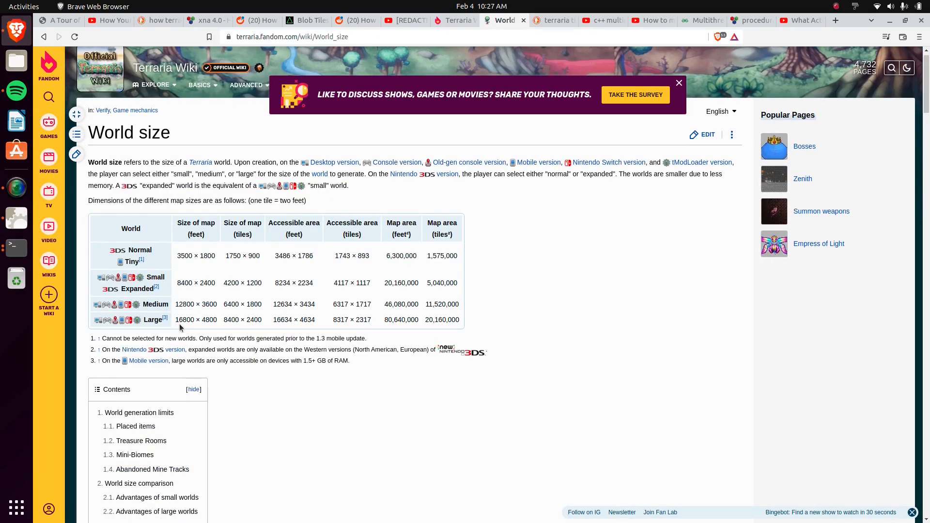
left_click(454, 20)
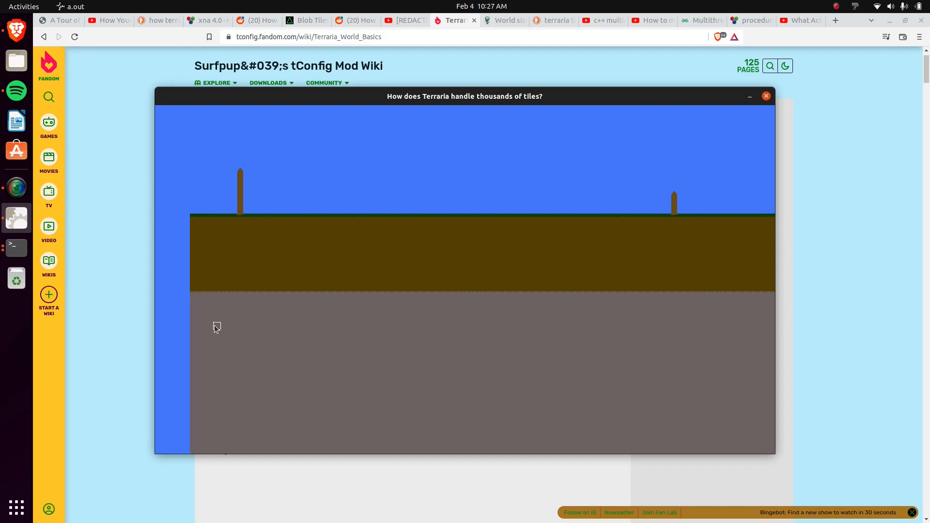
Focus the a.out tile world window to explore toward the cave in the dirt layer.
left_click(766, 96)
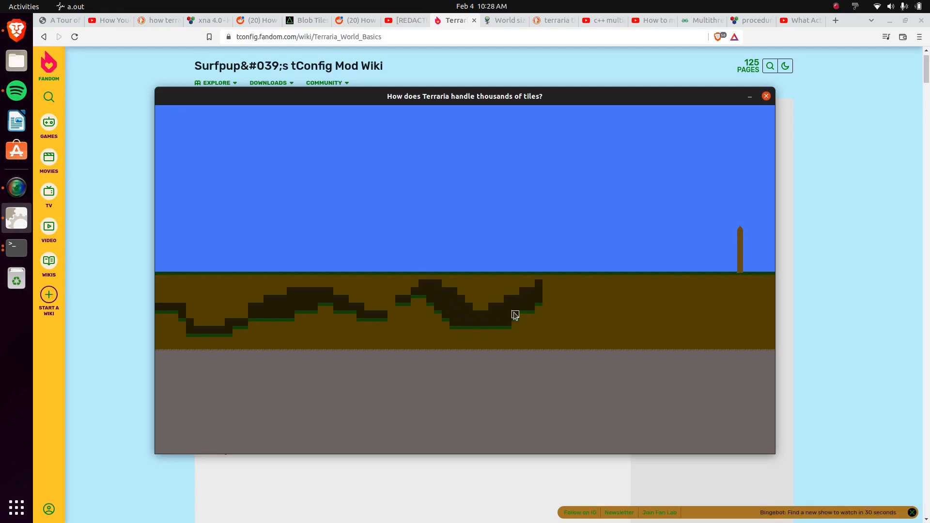
Read down the Terraria World Basics page past the tile grid image to the world layers list.
left_click(765, 96)
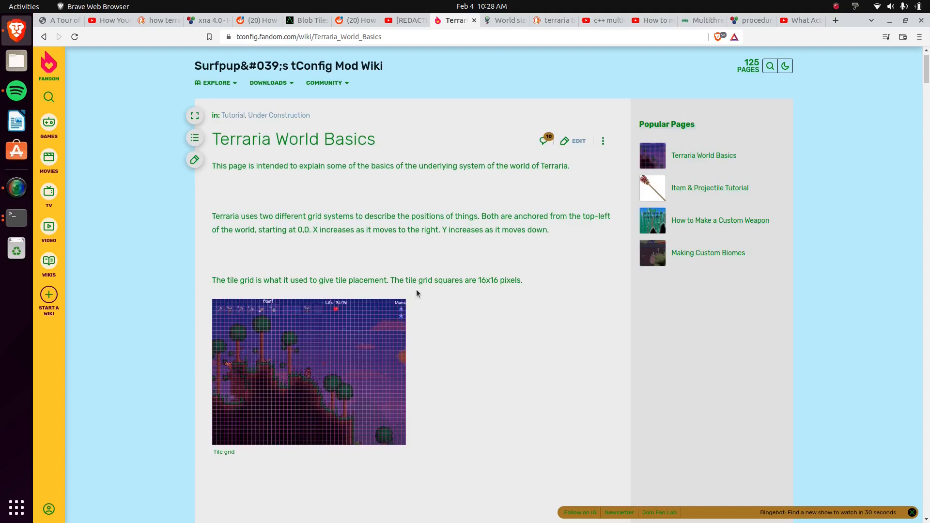
scroll("down", 3)
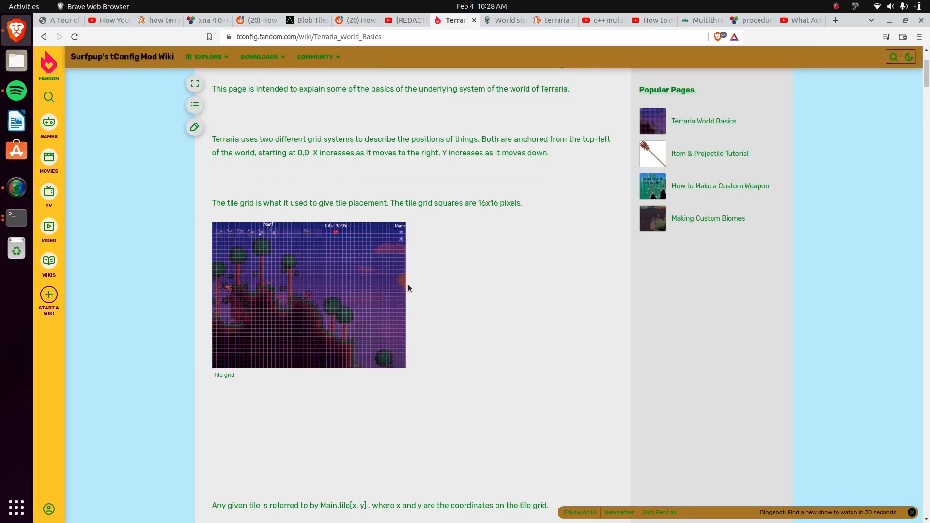
scroll("down", 3)
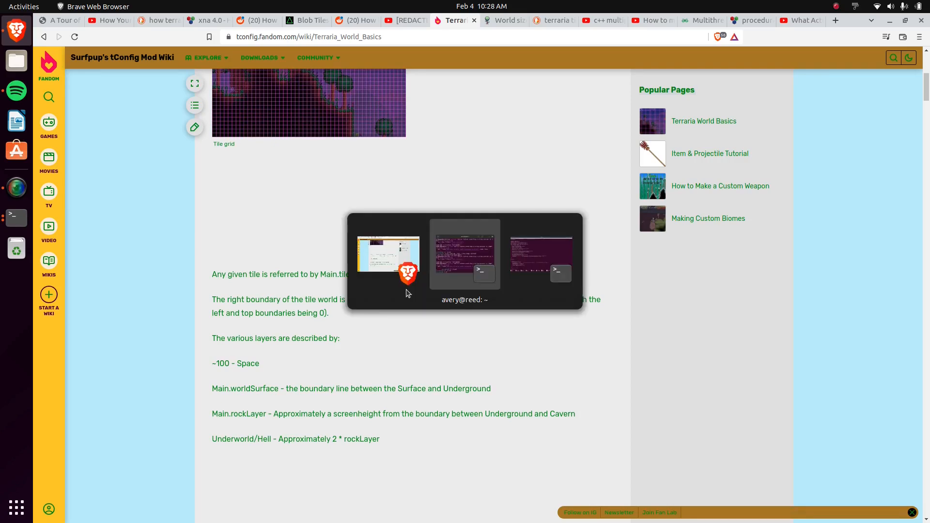
Run xdg-open tileset.png in the terminal to show the tileset in the image viewer.
left_click(464, 255)
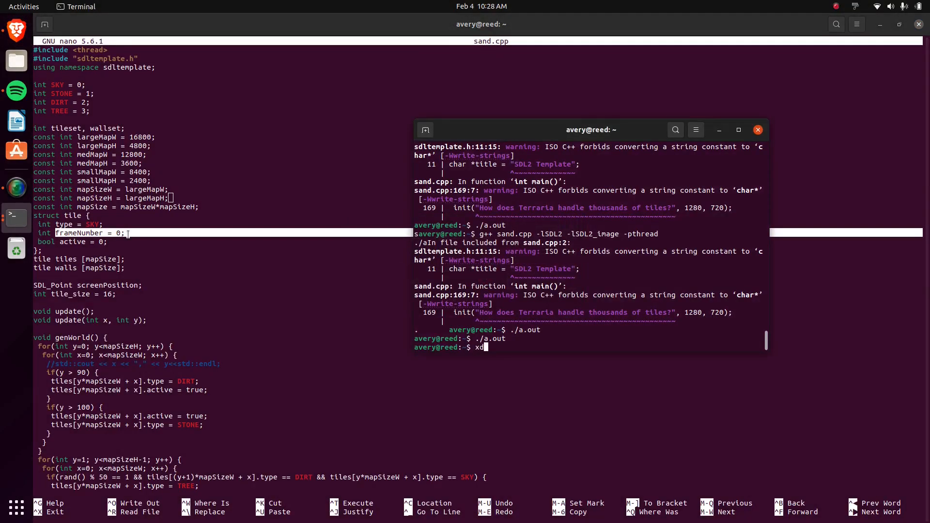
type("g-open")
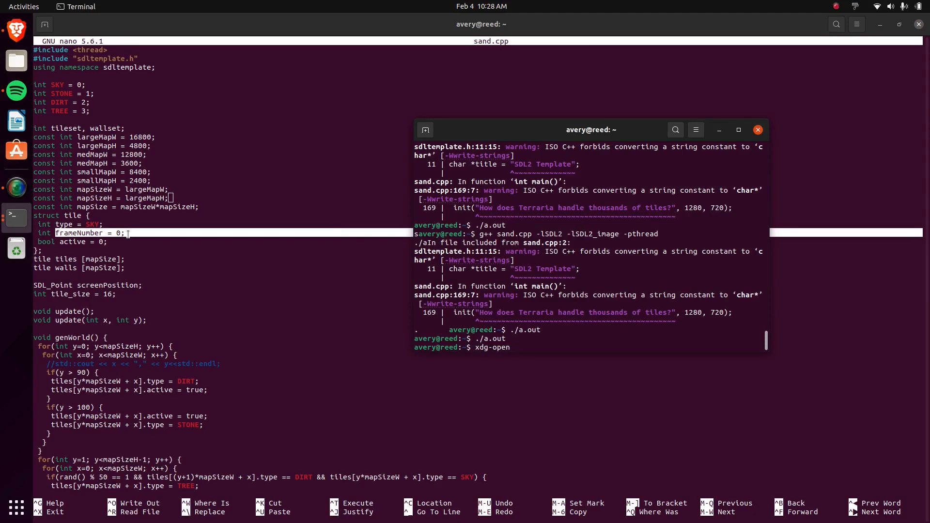
type("tileset.p")
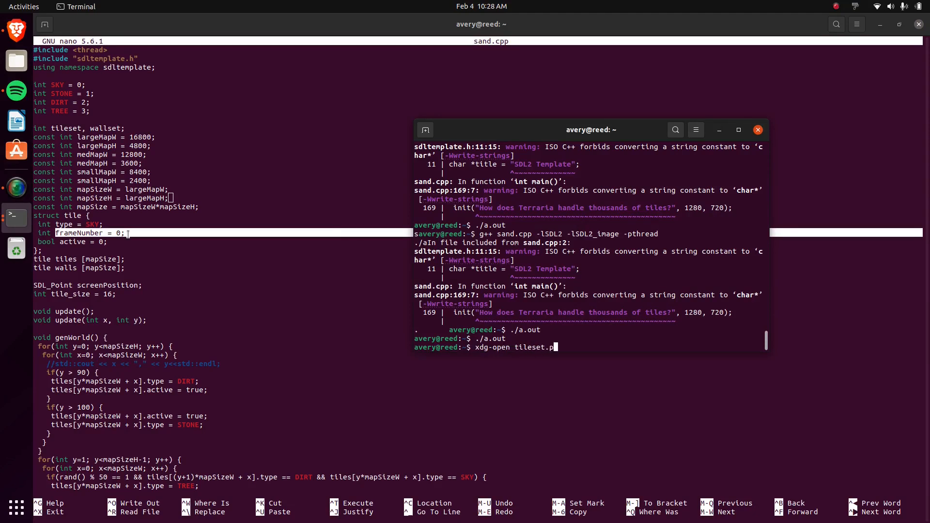
key("Return")
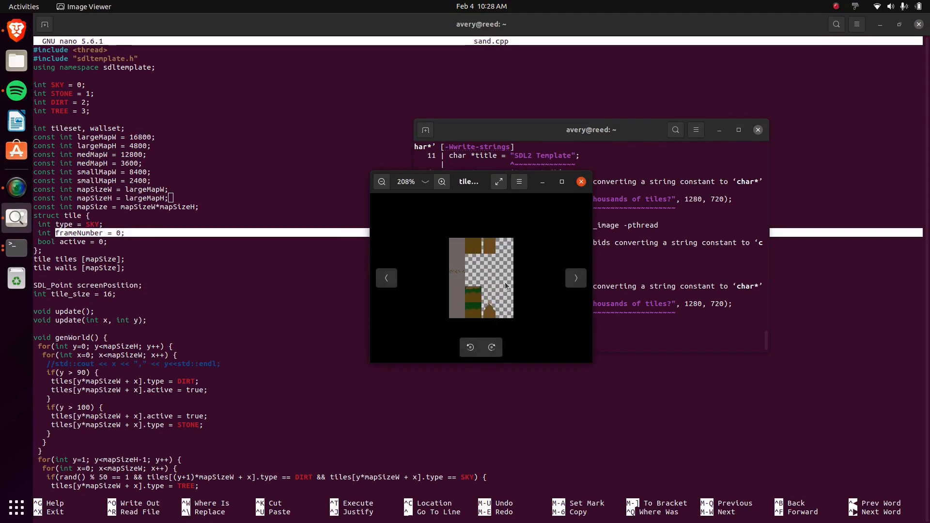
Zoom the tileset.png image to 412% and move the viewer window toward screen centre.
left_click(442, 181)
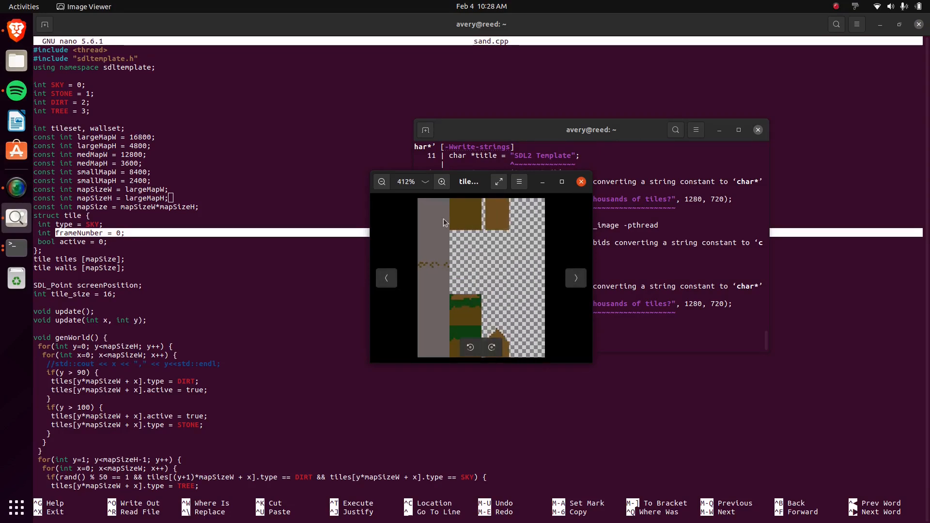
mouse_move(445, 351)
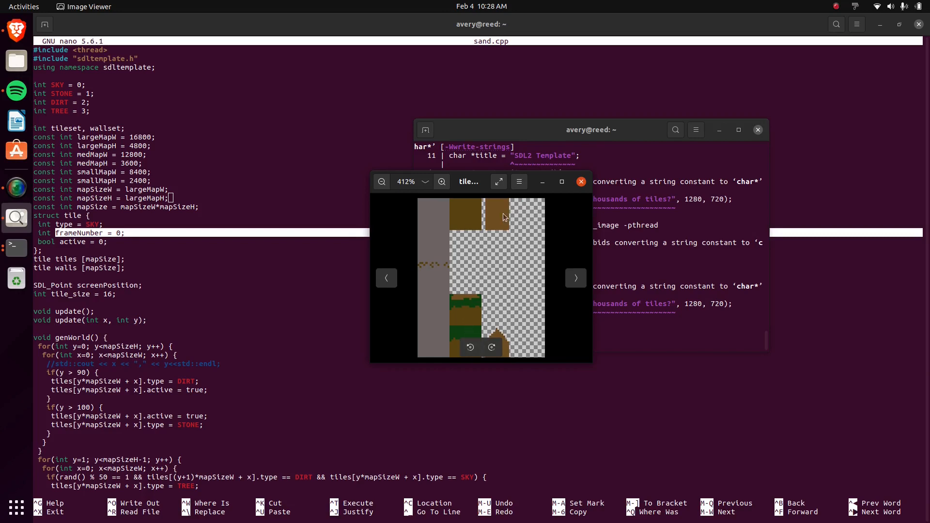
left_click_drag(469, 181, 380, 152)
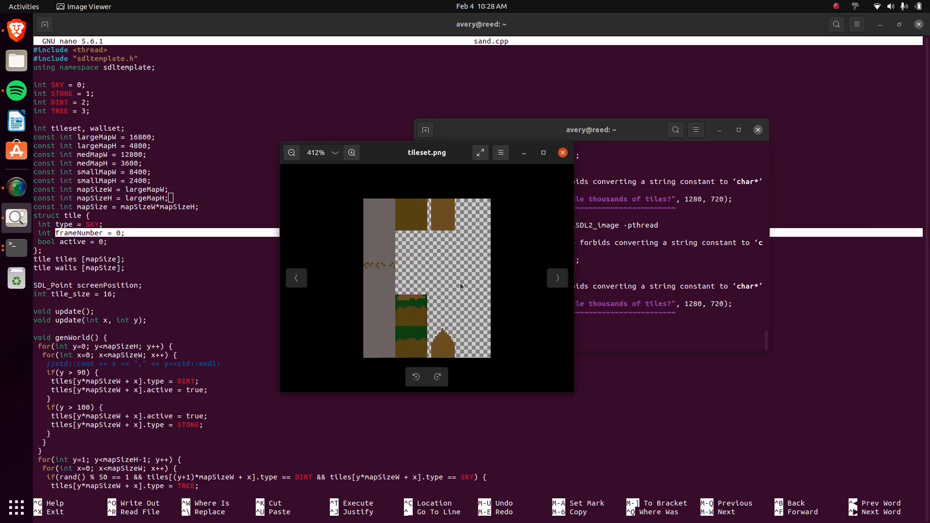
mouse_move(530, 191)
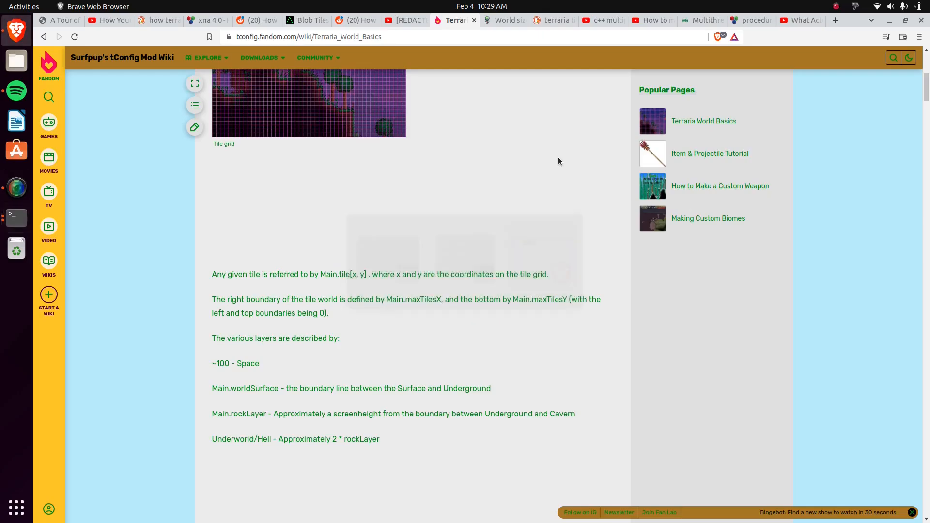
Read down the 47-tile Blob Tileset page, then bring up the r/gamedev Terraria tiles thread.
left_click(306, 21)
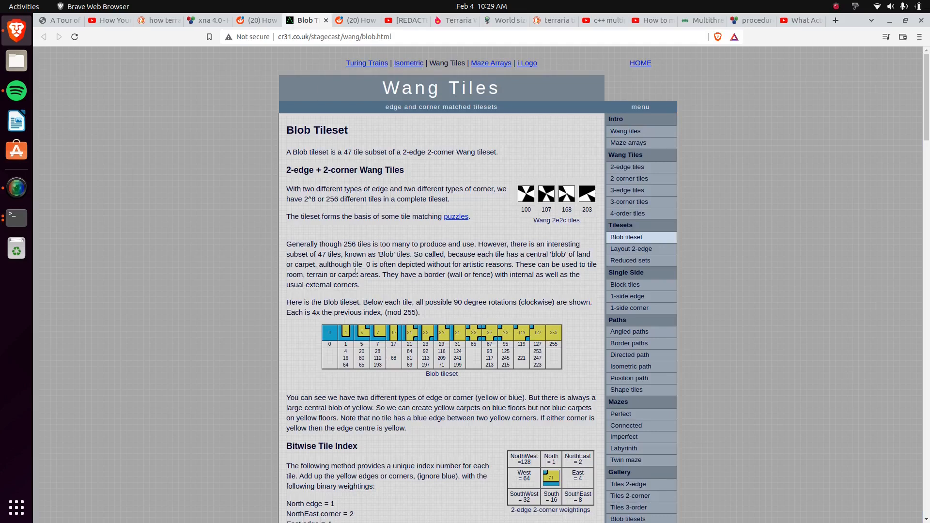
scroll("down", 3)
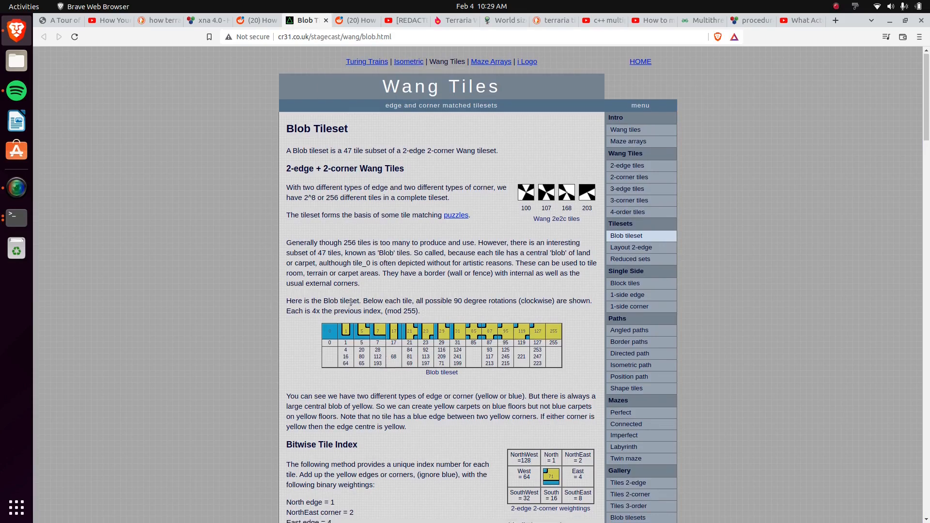
scroll("down", 3)
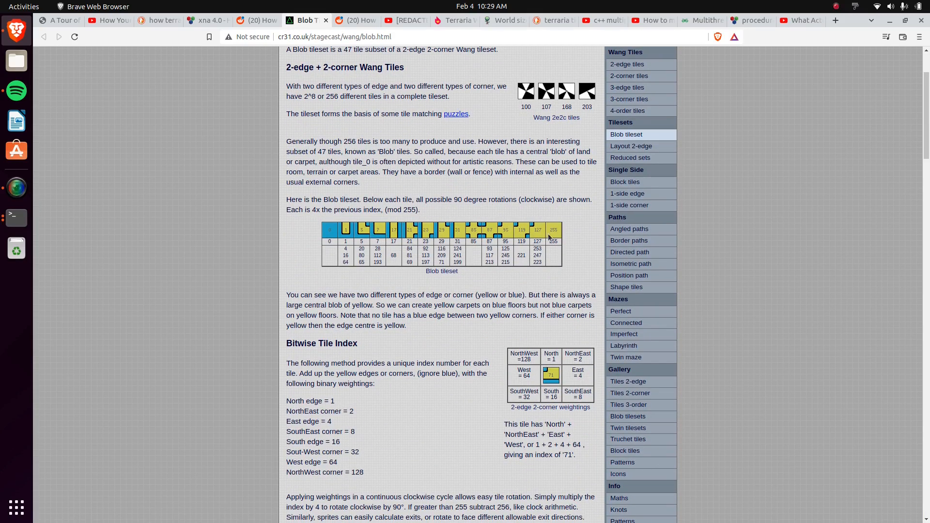
left_click(256, 19)
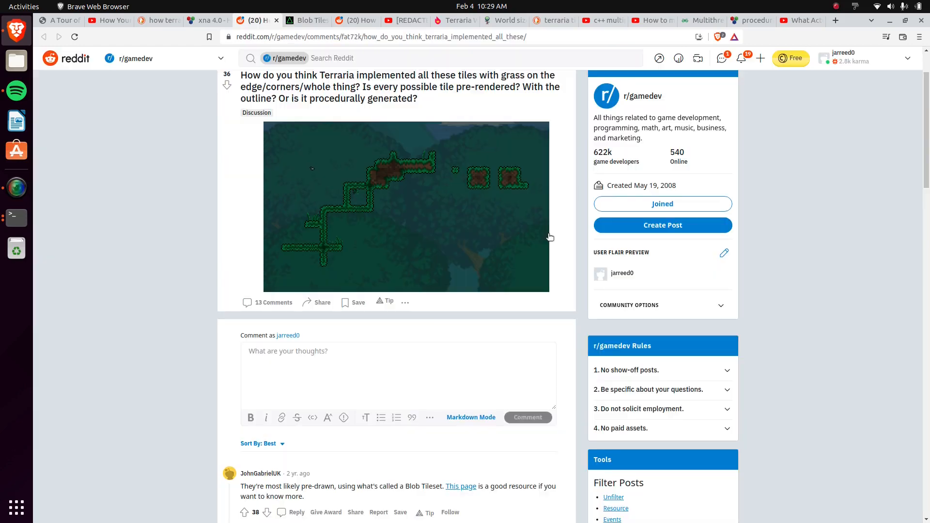
mouse_move(345, 190)
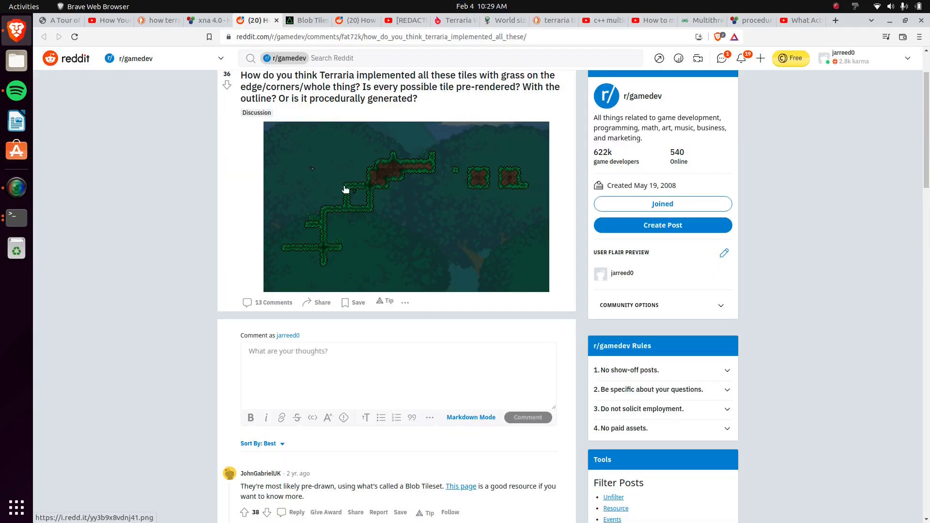
mouse_move(331, 217)
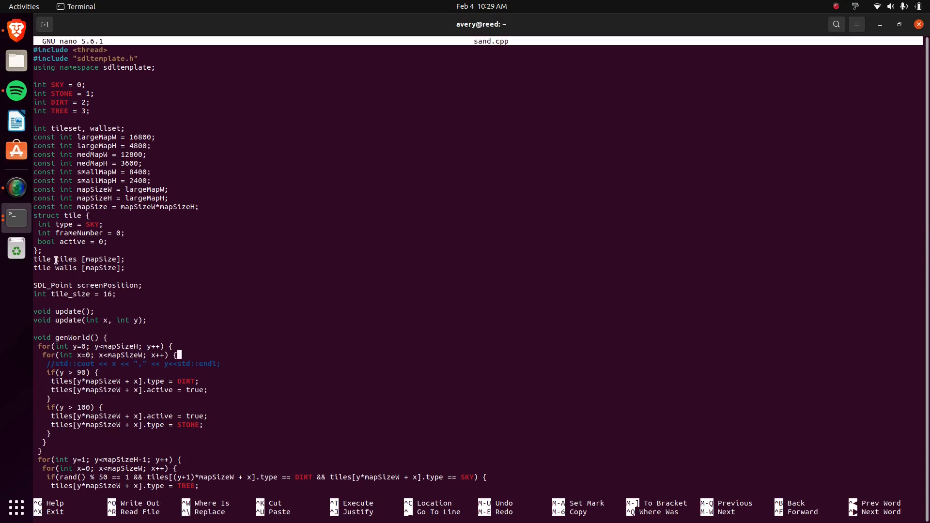
Scroll through sand.cpp in nano from world generation and wall copying down to the run() drawing code.
left_click(84, 260)
type("walls[cnt]=t;")
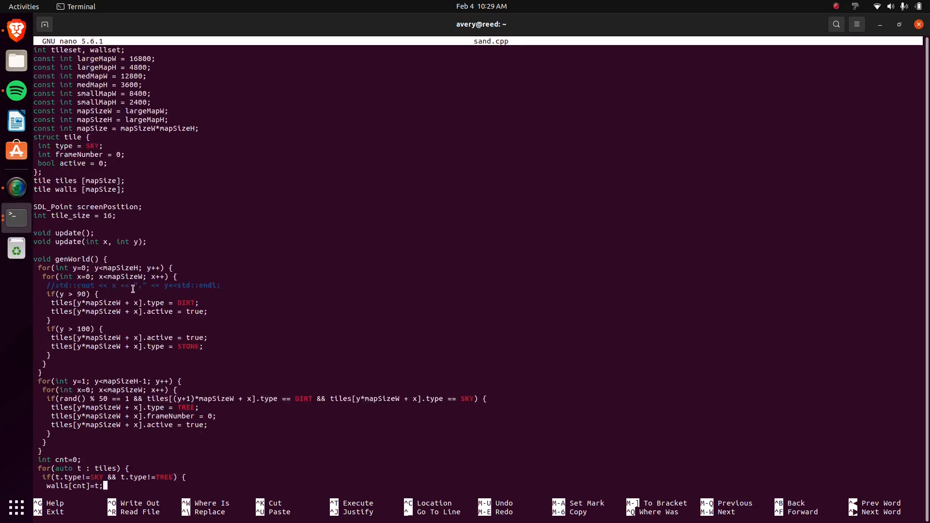
scroll("down", 3)
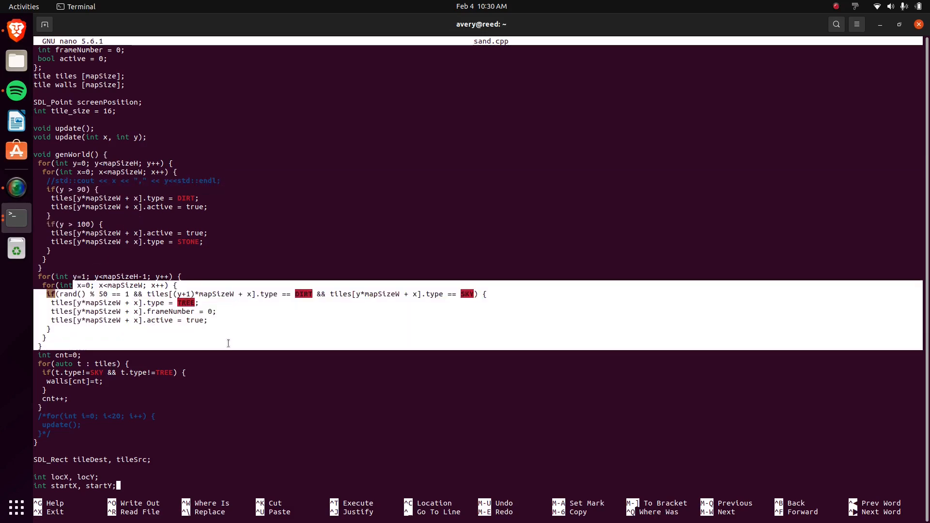
scroll("down", 3)
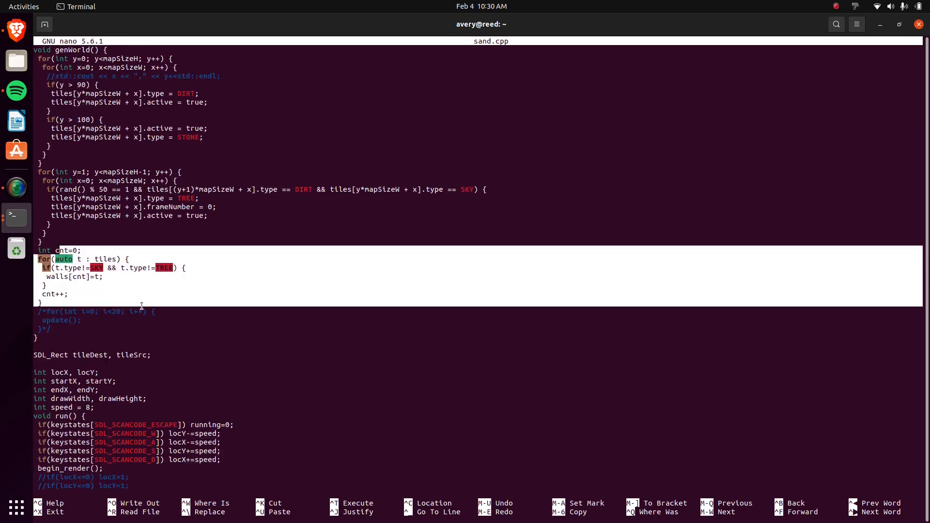
scroll("down", 3)
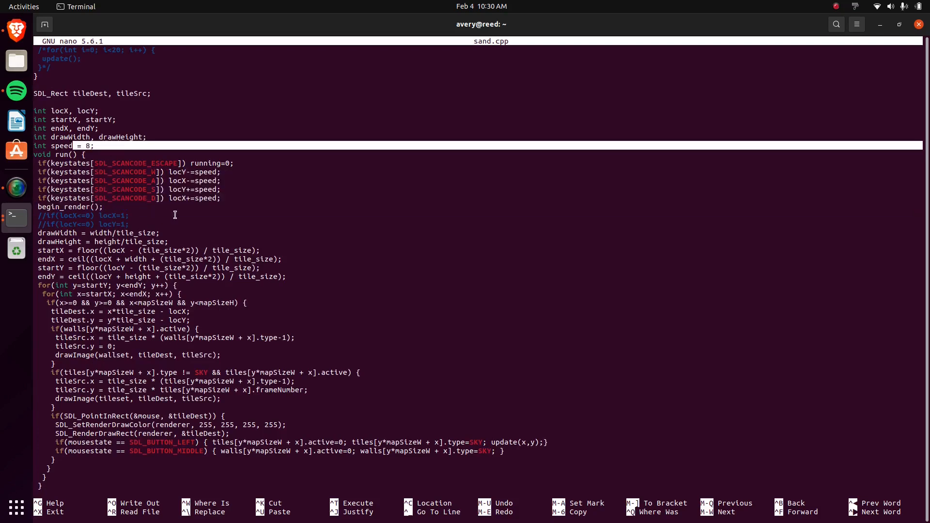
scroll("down", 3)
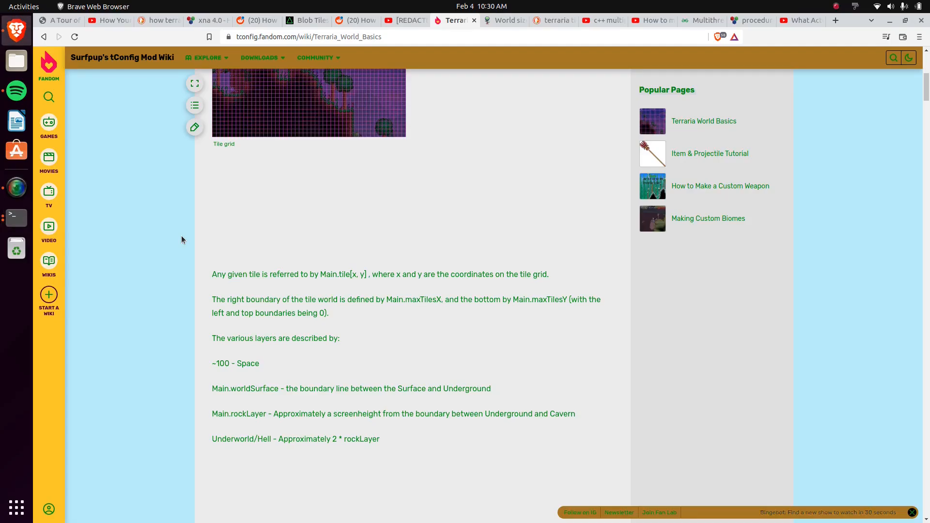
left_click(405, 20)
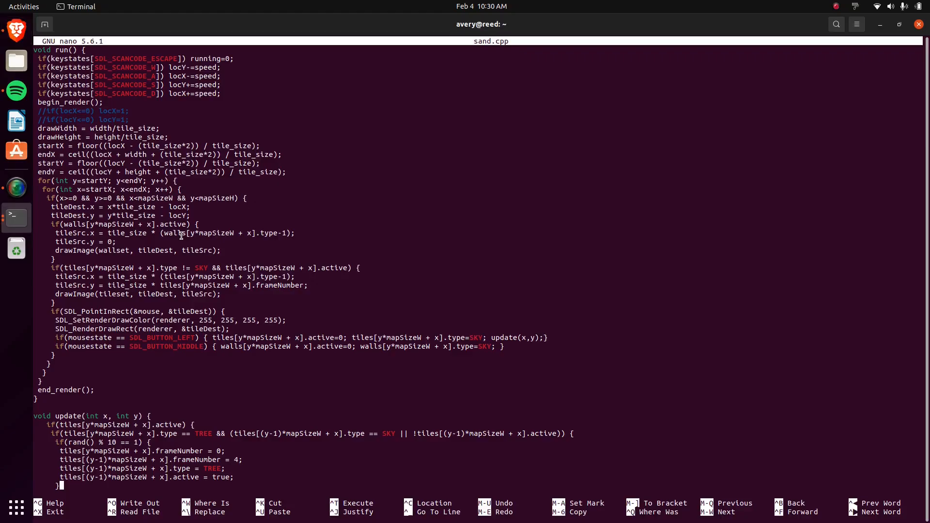
mouse_move(65, 198)
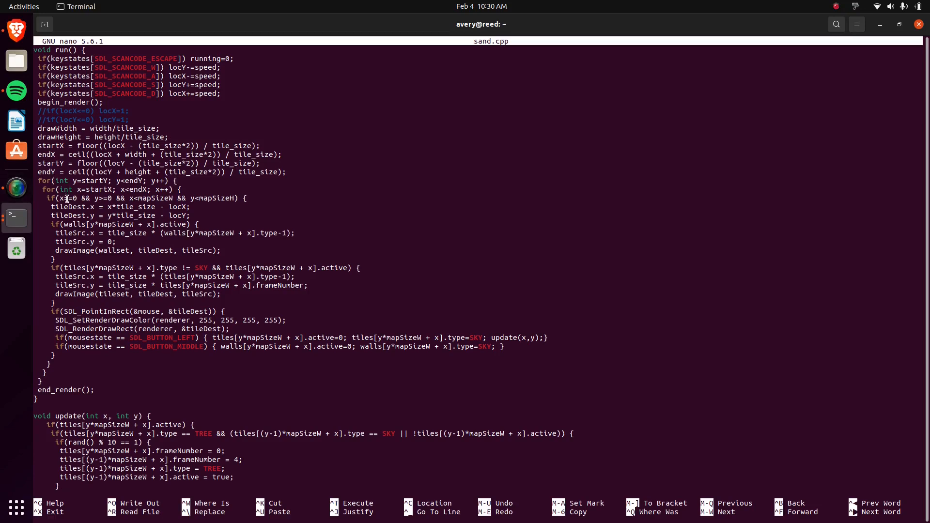
double_click(89, 181)
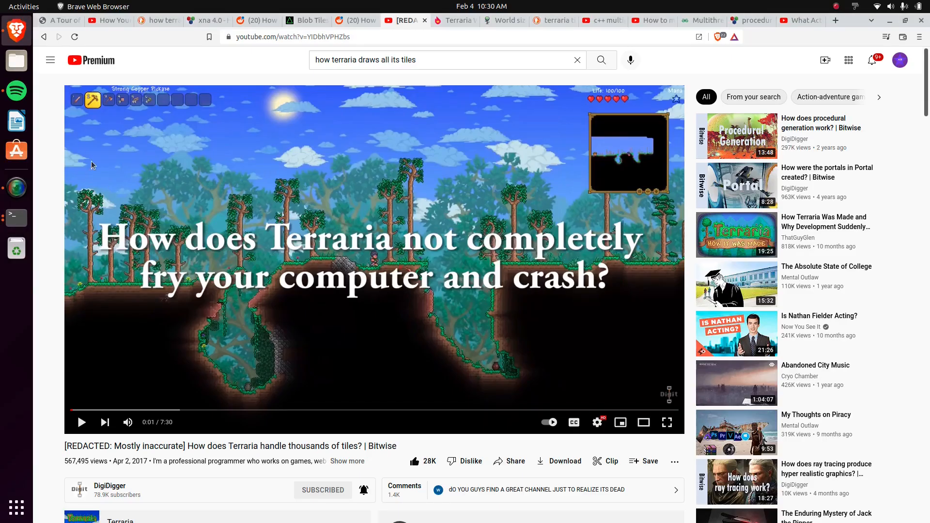
mouse_move(65, 89)
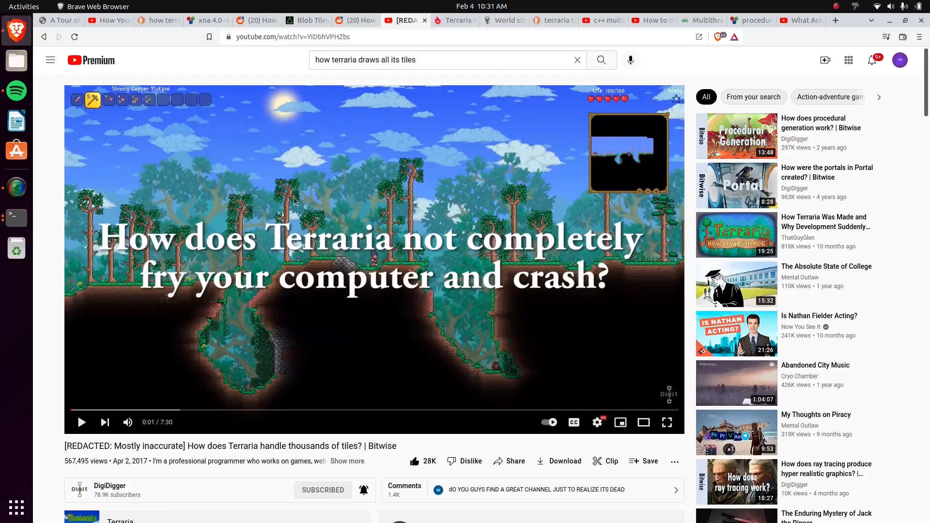
mouse_move(274, 234)
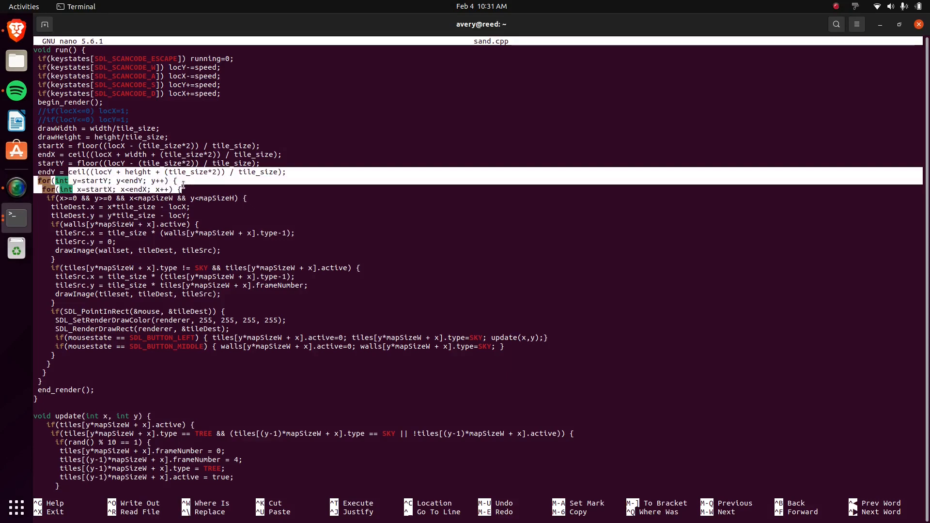
Scroll further through the tile-drawing loop in run().
scroll("down", 3)
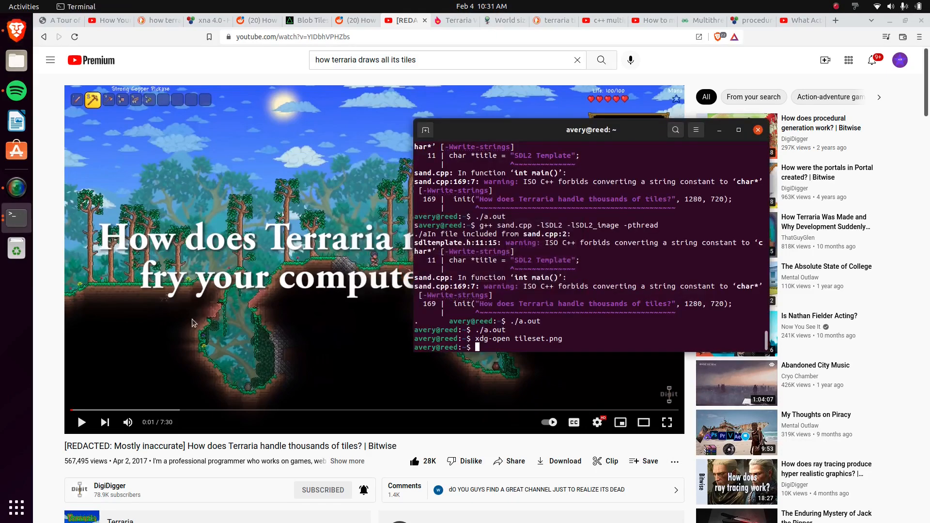
Launch ./a.out from the shell to run the compiled tile world again.
key("Return")
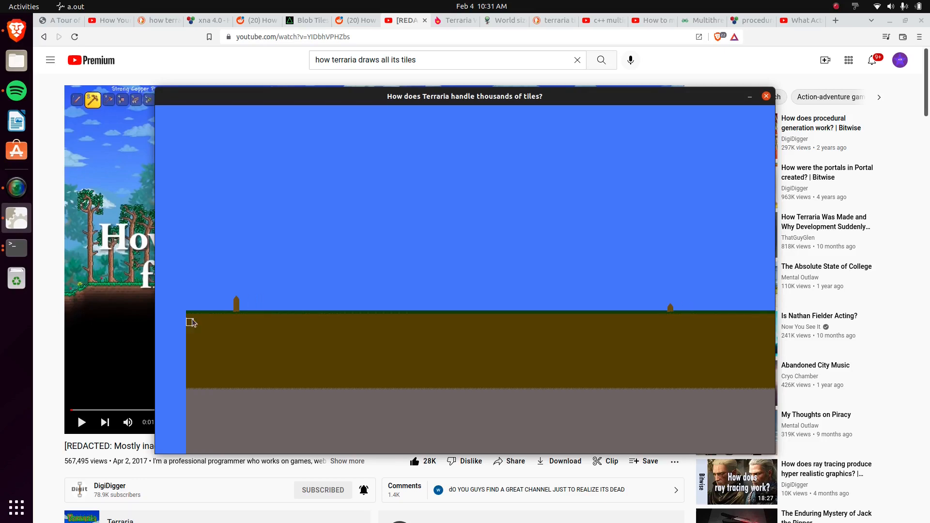
mouse_move(734, 297)
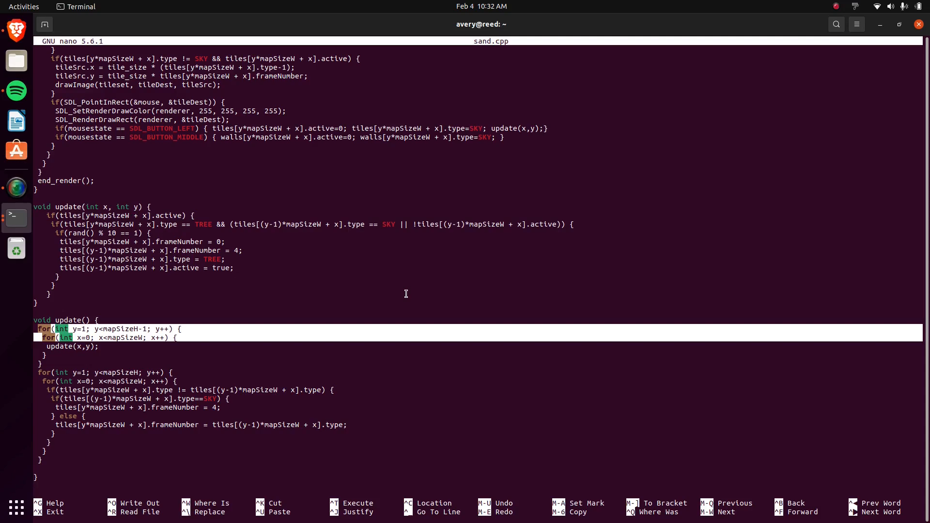
Scroll sand.cpp past update() down to the two-thread main().
scroll("down", 3)
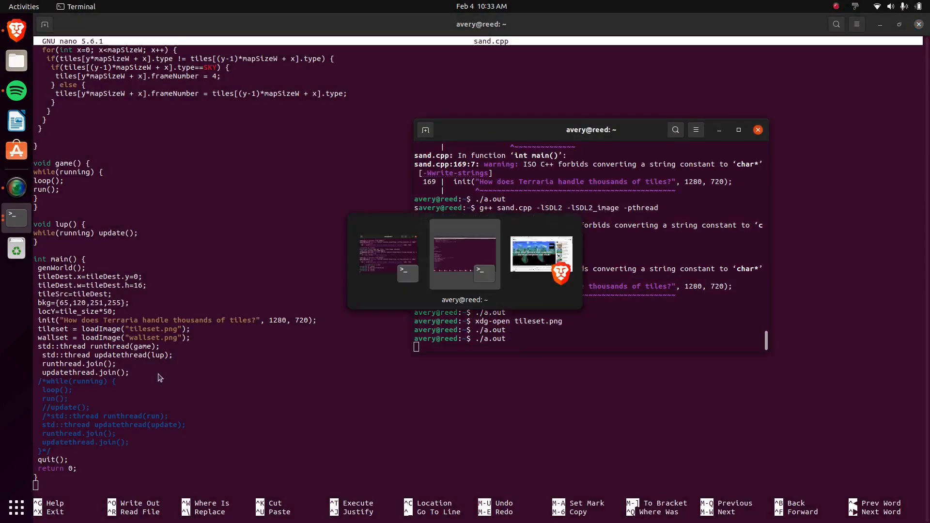
Bring the Bitwise video forward and scroll to the pinned map-size correction comment.
left_click(539, 254)
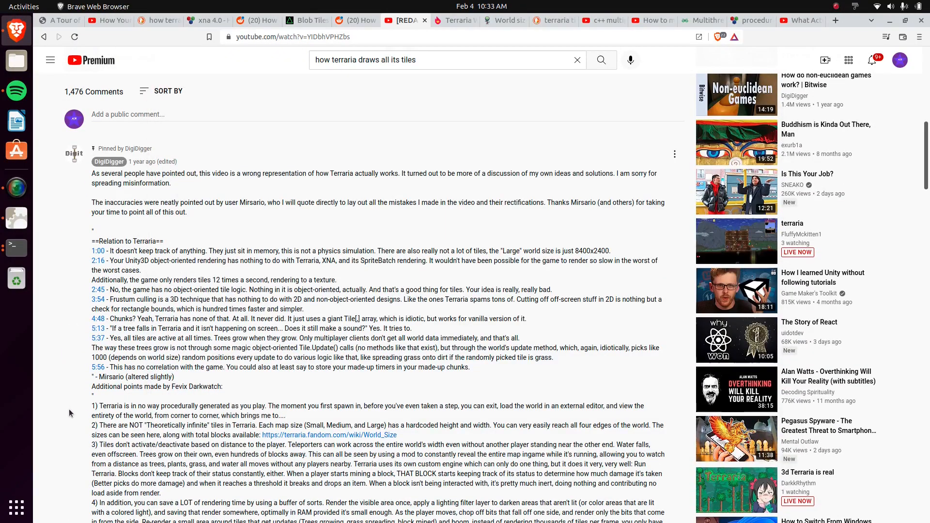
scroll("down", 3)
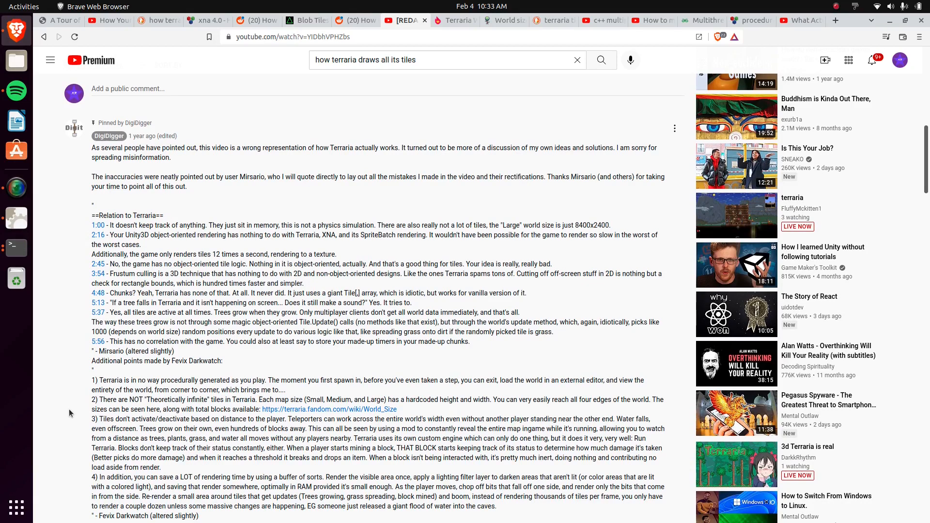
scroll("down", 3)
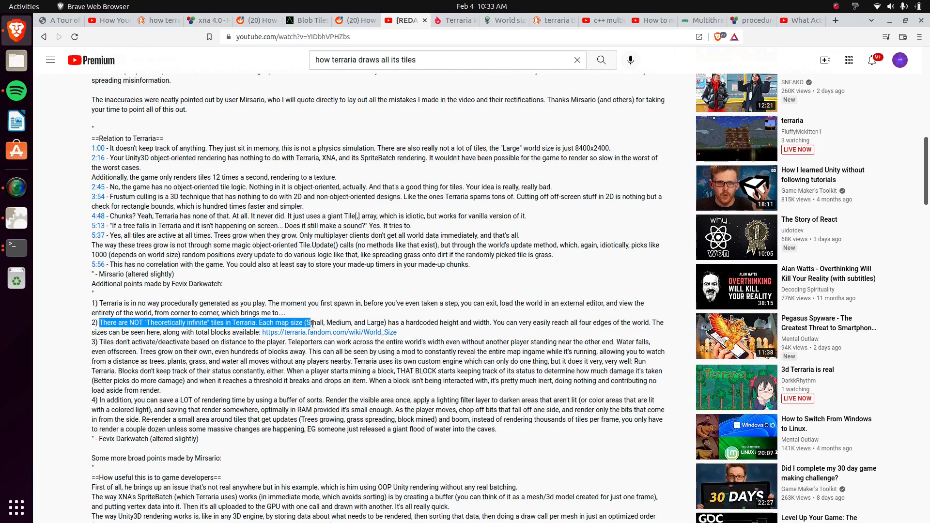
mouse_move(249, 331)
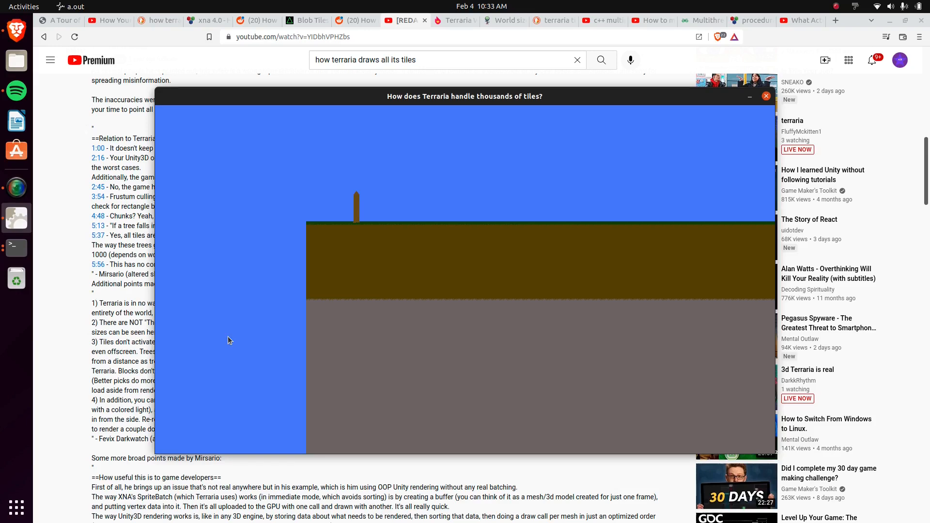
Switch to the Terraria World Basics wiki page and scroll through the tile-grid and layer sections.
left_click(455, 20)
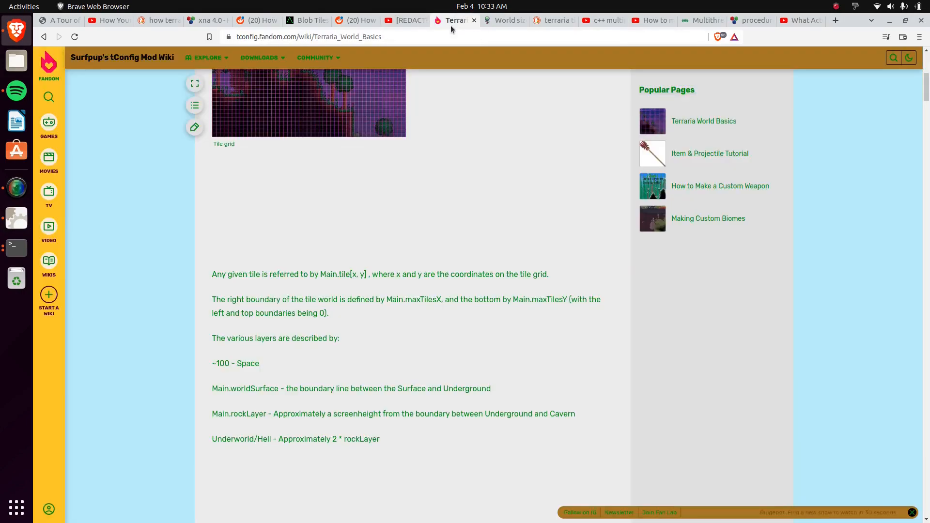
scroll("up", 3)
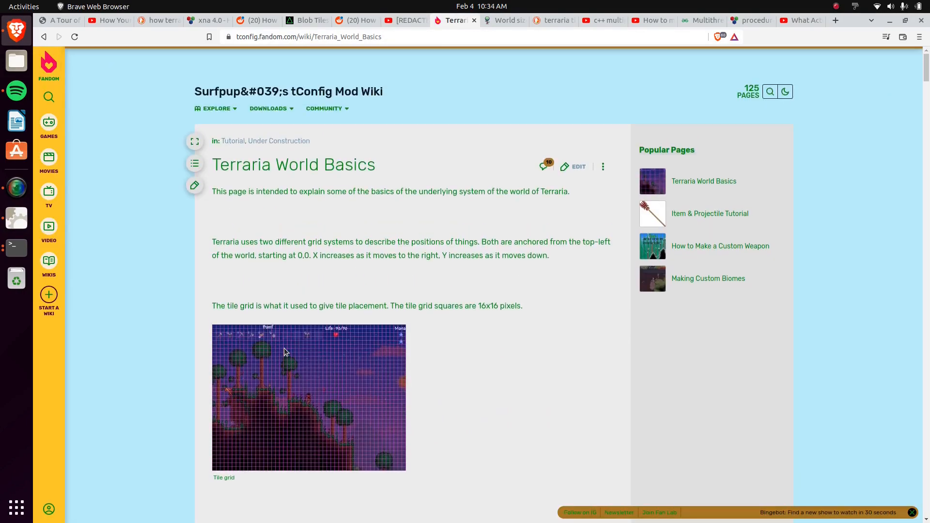
scroll("down", 3)
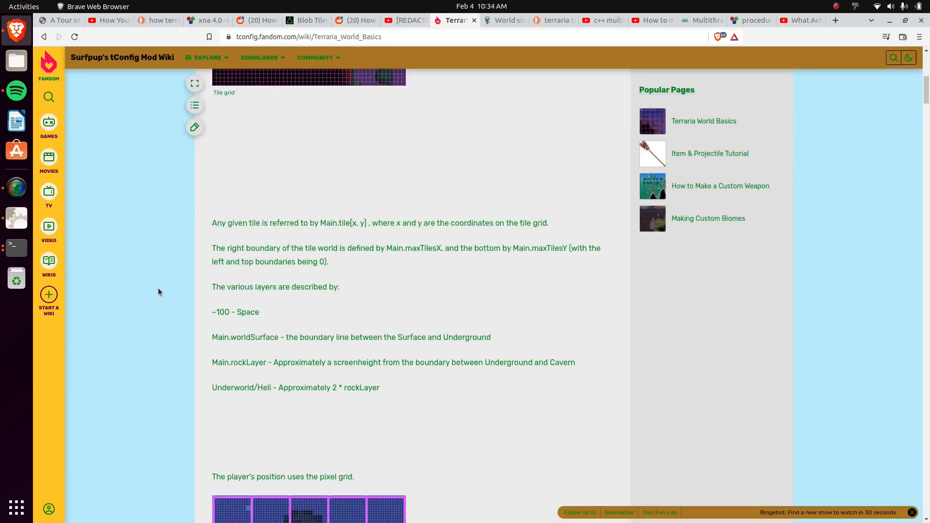
scroll("down", 3)
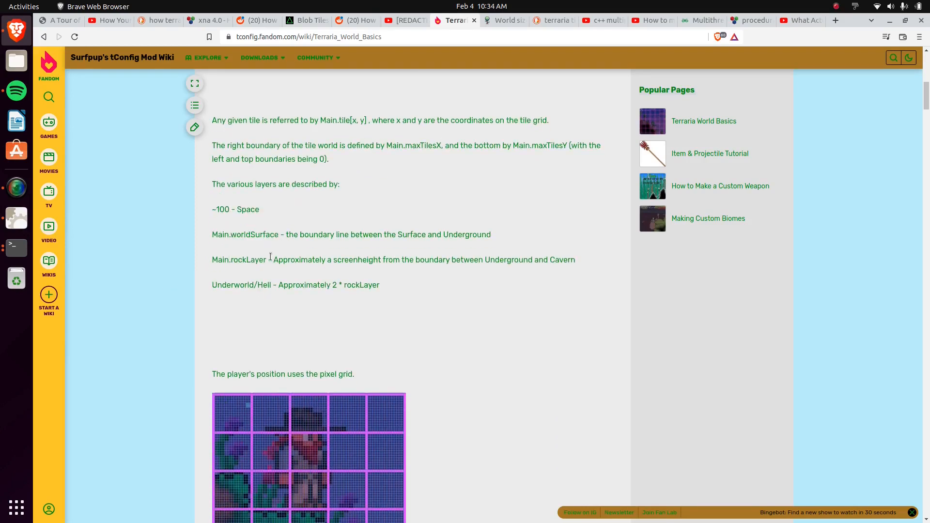
Select the Underworld/Hell layer depth line, then return to the neighbouring tab.
triple_click(294, 285)
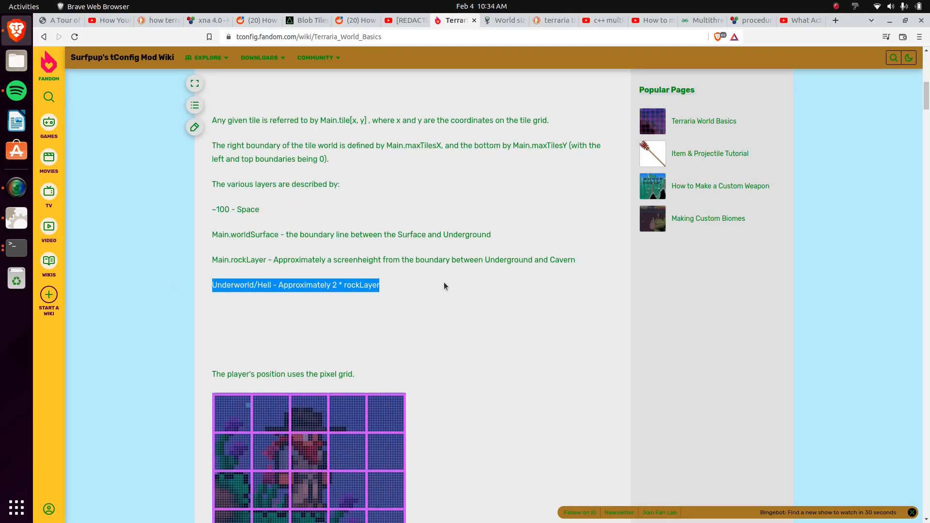
left_click(403, 20)
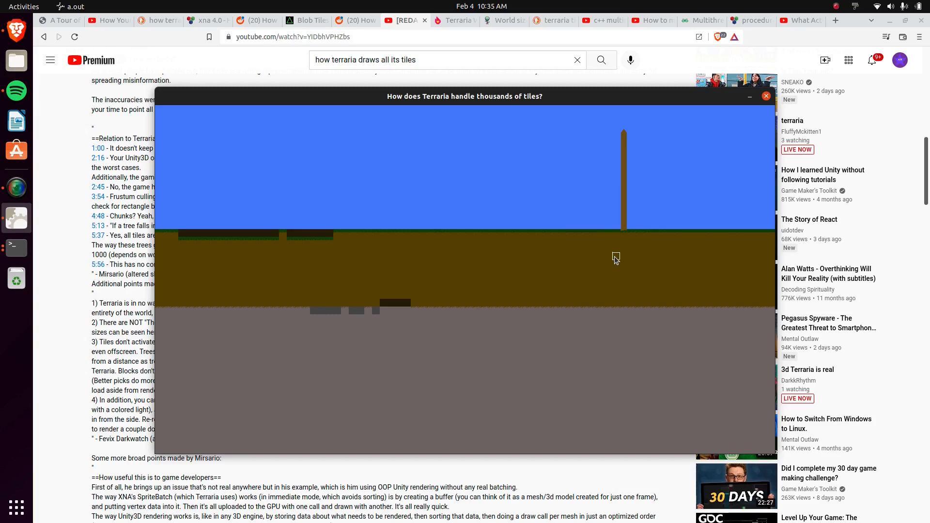
mouse_move(582, 252)
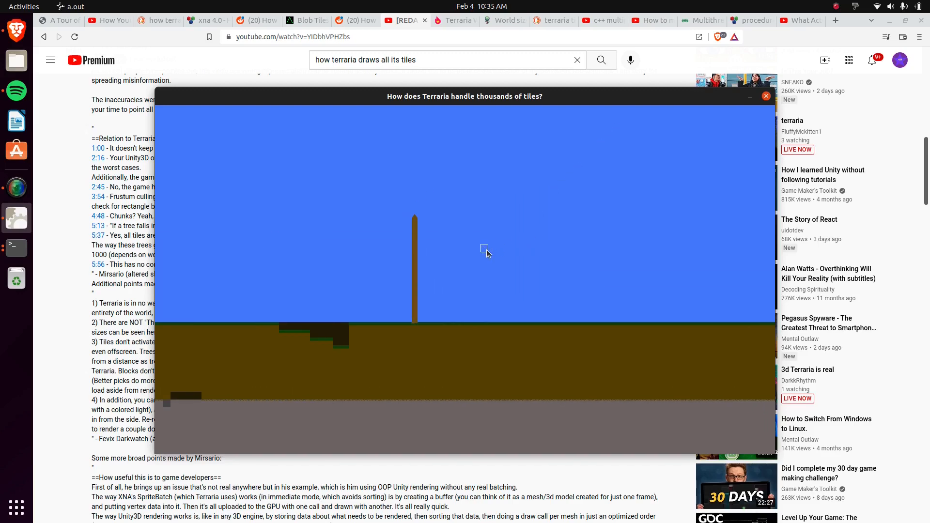
Bring the Bitwise tile-handling video back in front and scroll up to the player.
left_click(766, 96)
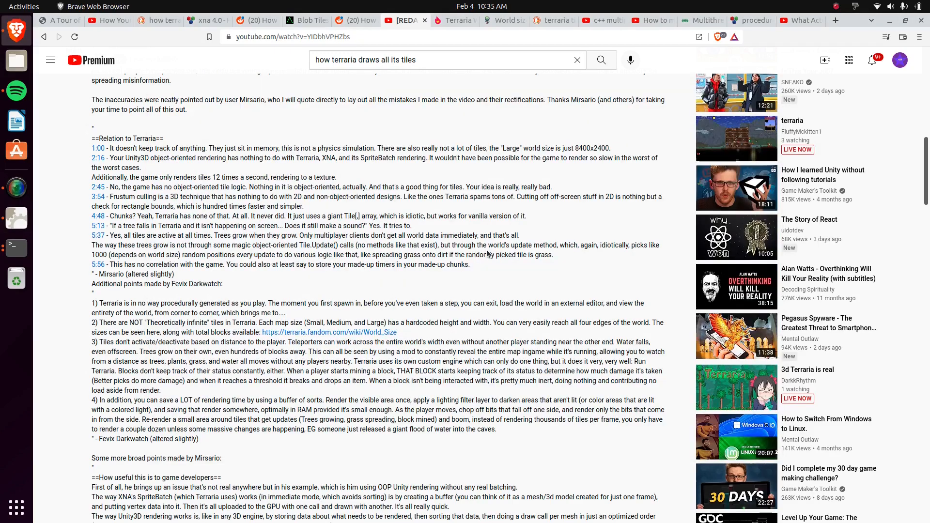
scroll("up", 3)
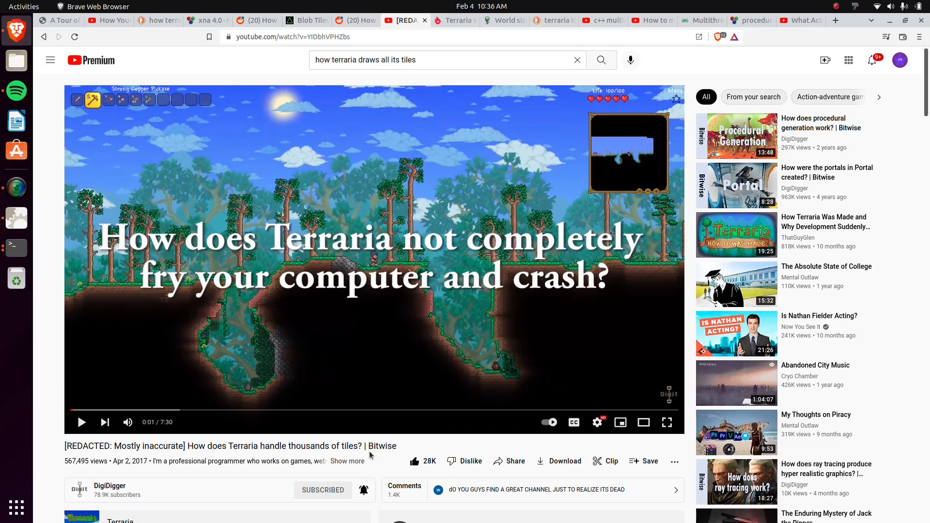
mouse_move(712, 192)
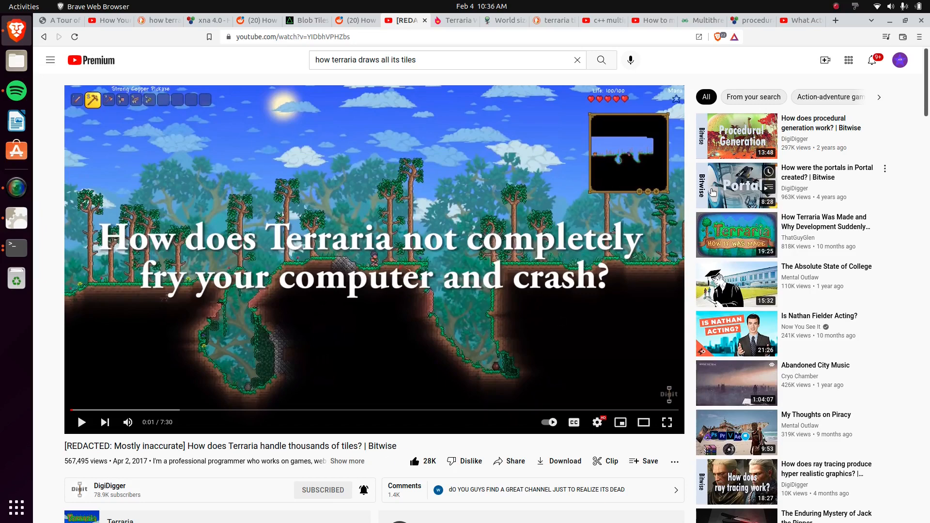
mouse_move(686, 152)
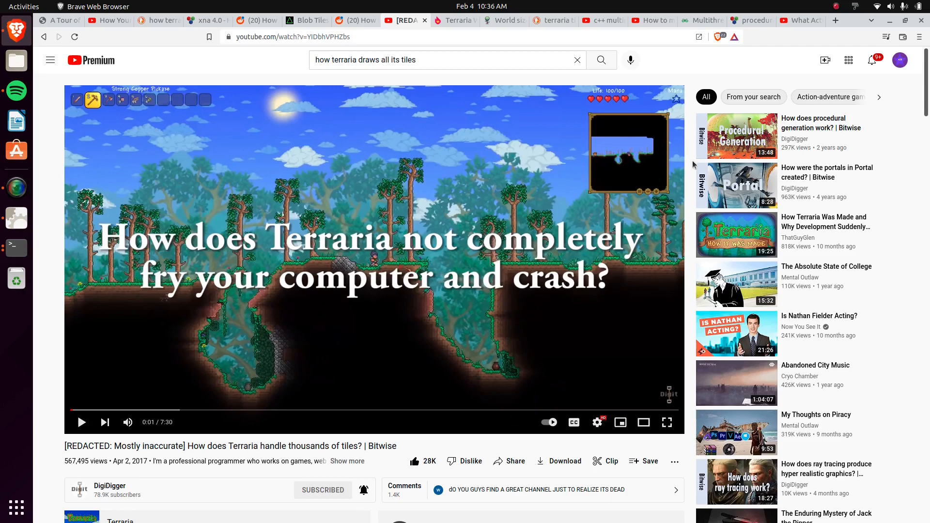
mouse_move(740, 136)
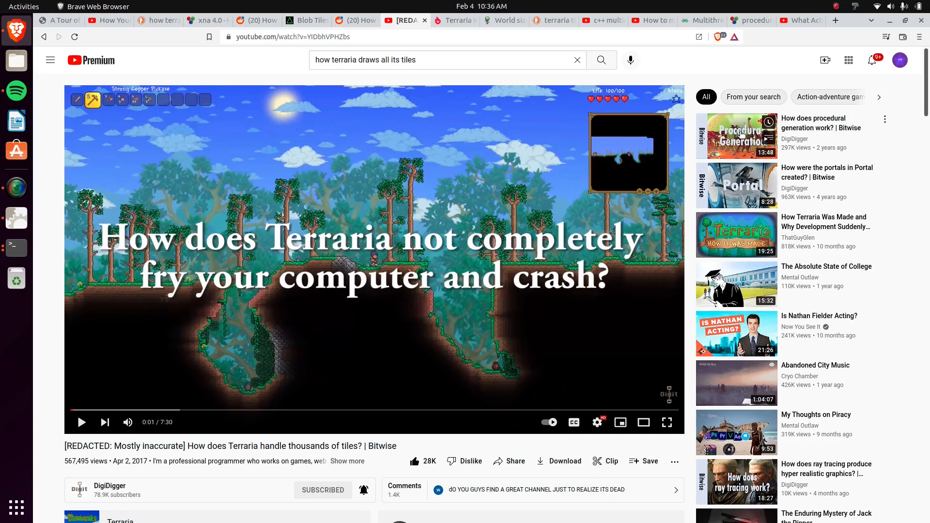
mouse_move(699, 181)
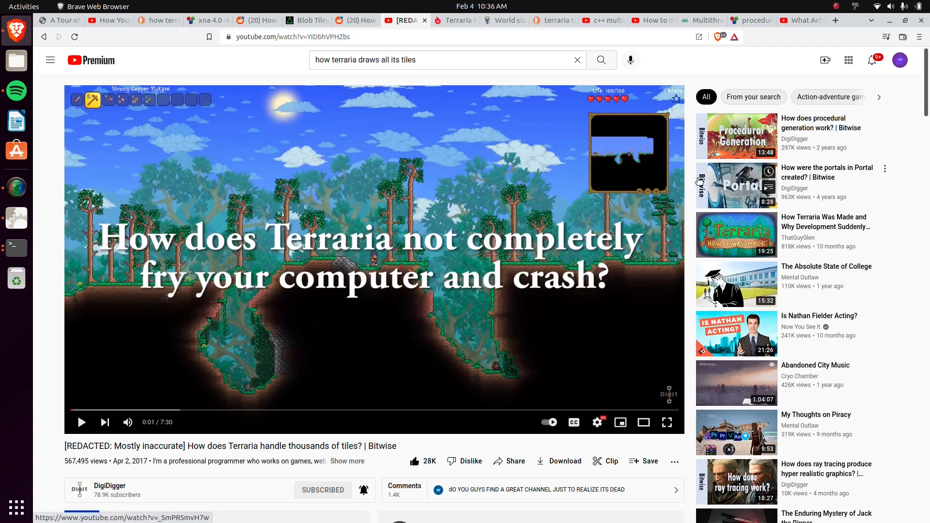